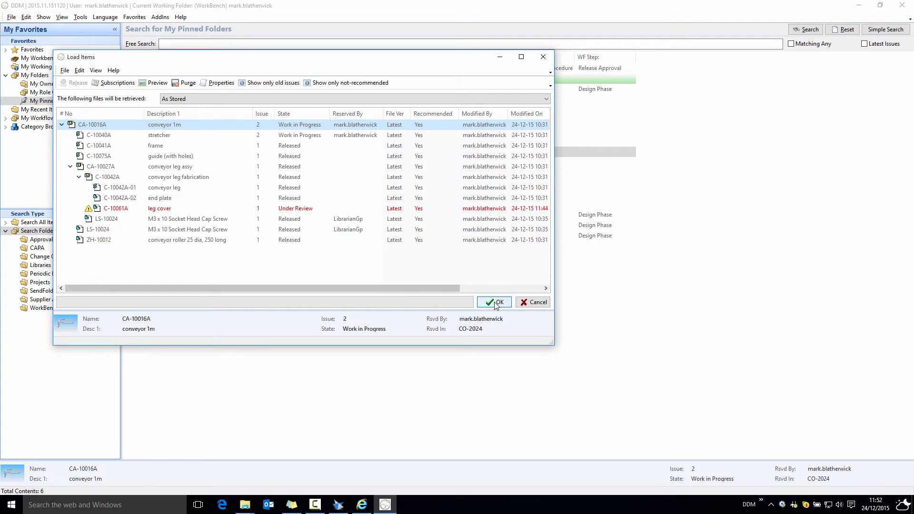
- Attempt to load conveyor 1m as stored, decline at the not-latest-issue warning, and clear the old-issue filter
click(494, 302)
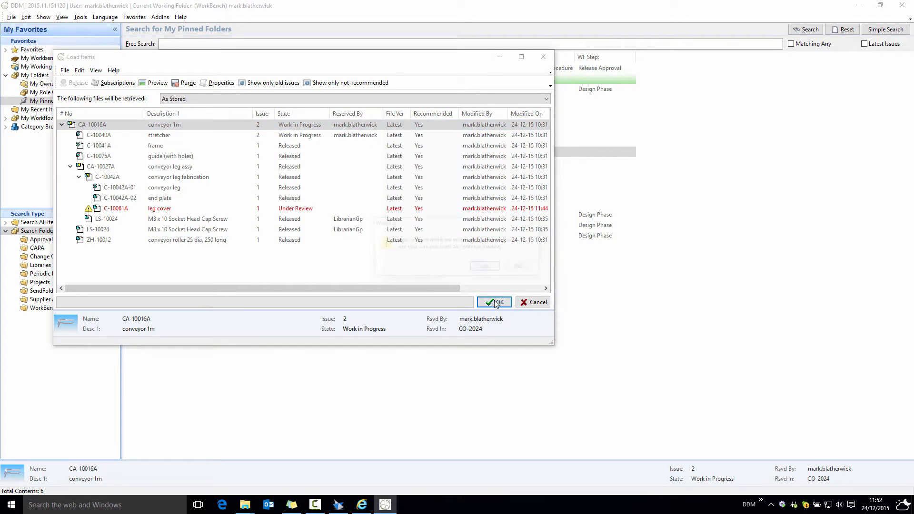
click(494, 301)
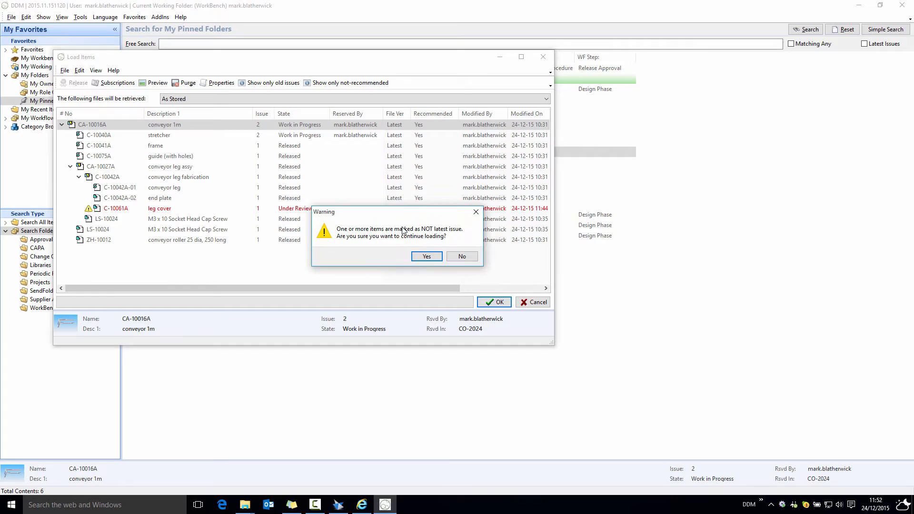
mouse_move(385, 249)
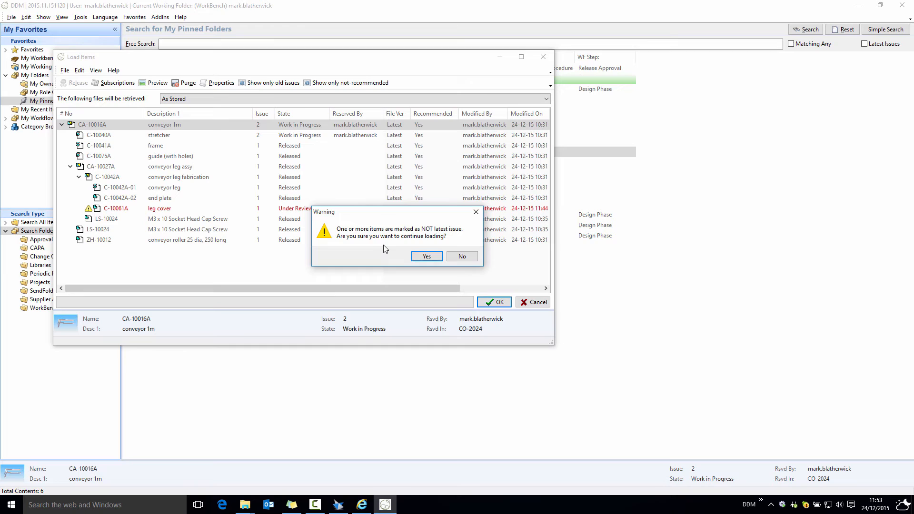
click(426, 256)
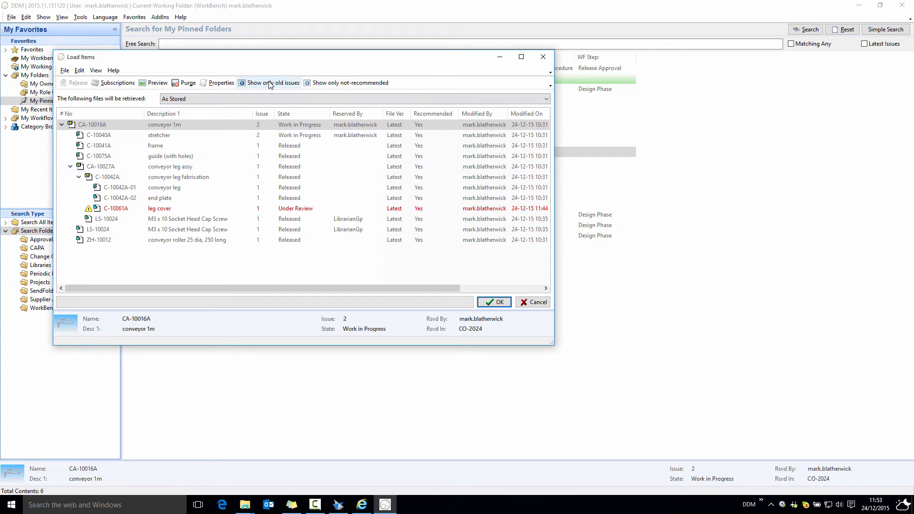
mouse_move(270, 83)
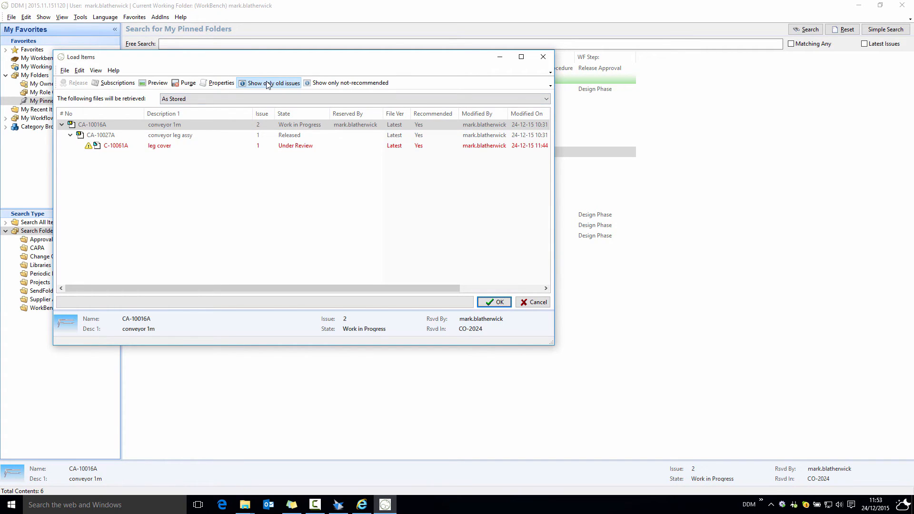
click(268, 83)
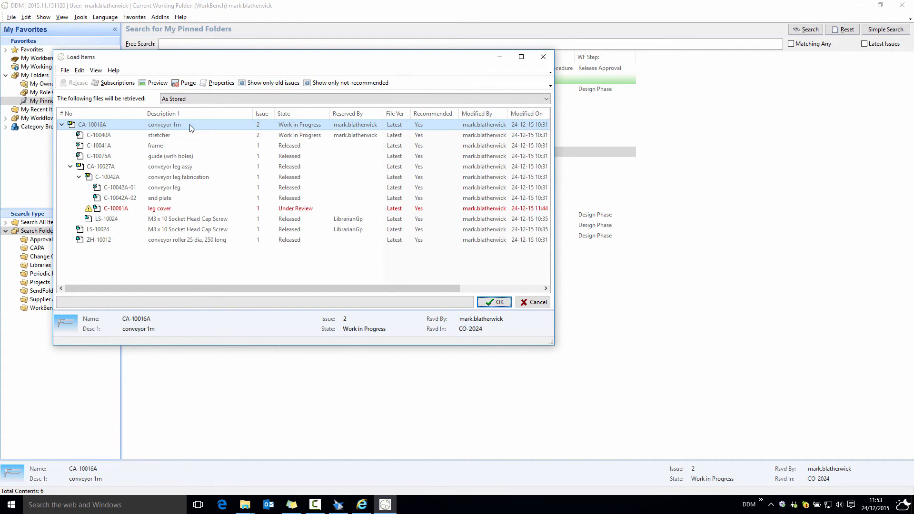
- Browse the conveyor 1m tree, then expand every level with View > Expand All
click(96, 70)
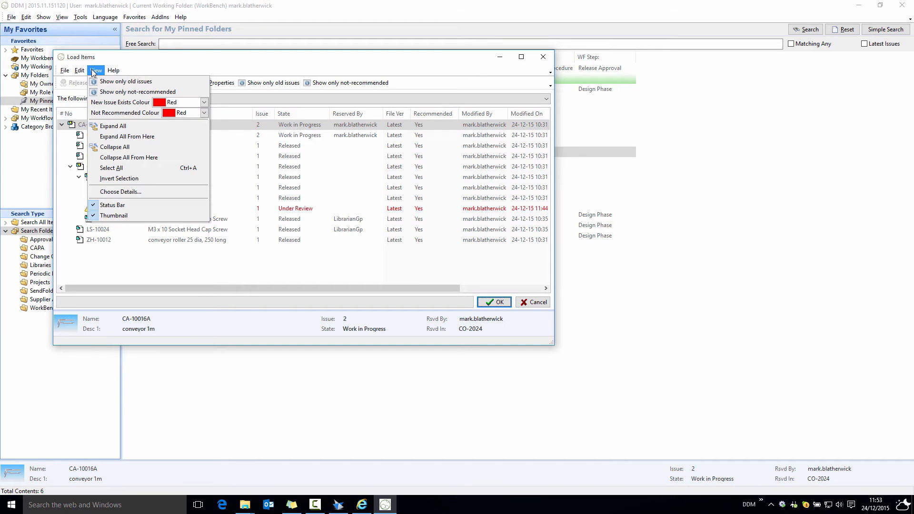
mouse_move(113, 126)
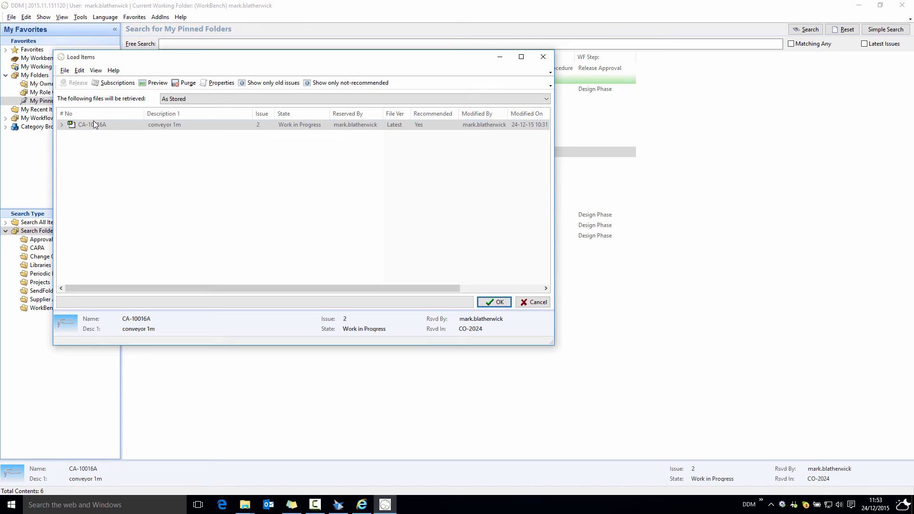
click(92, 125)
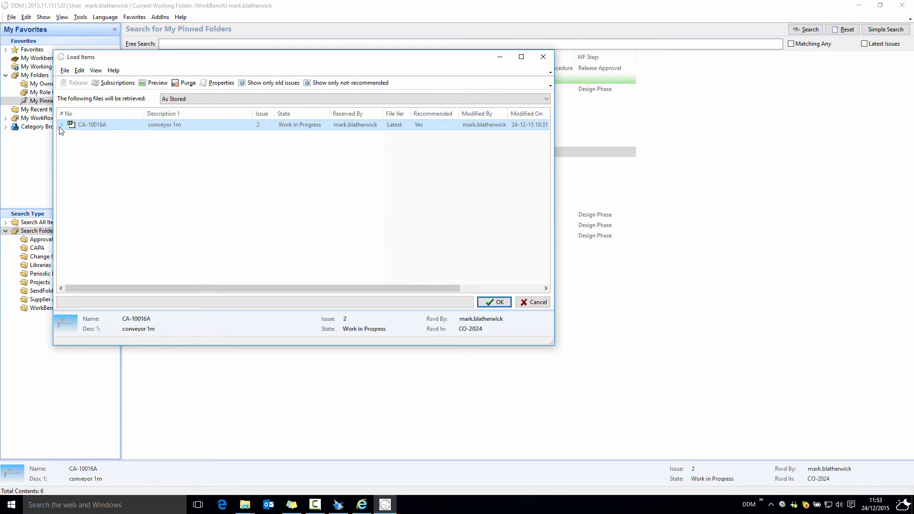
click(61, 124)
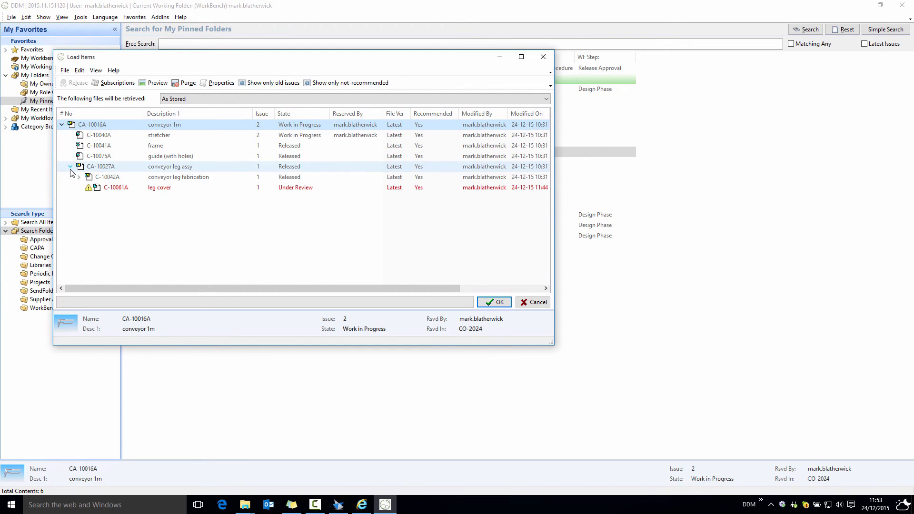
click(79, 187)
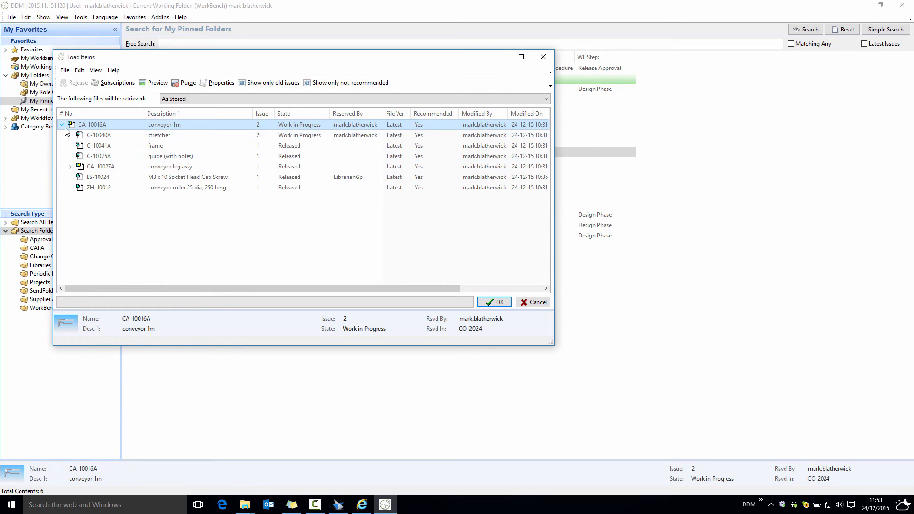
click(96, 70)
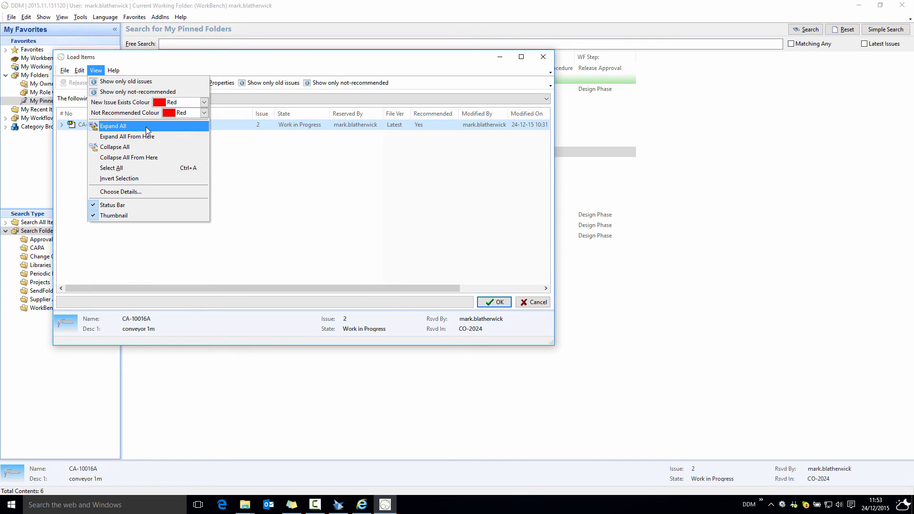
click(113, 125)
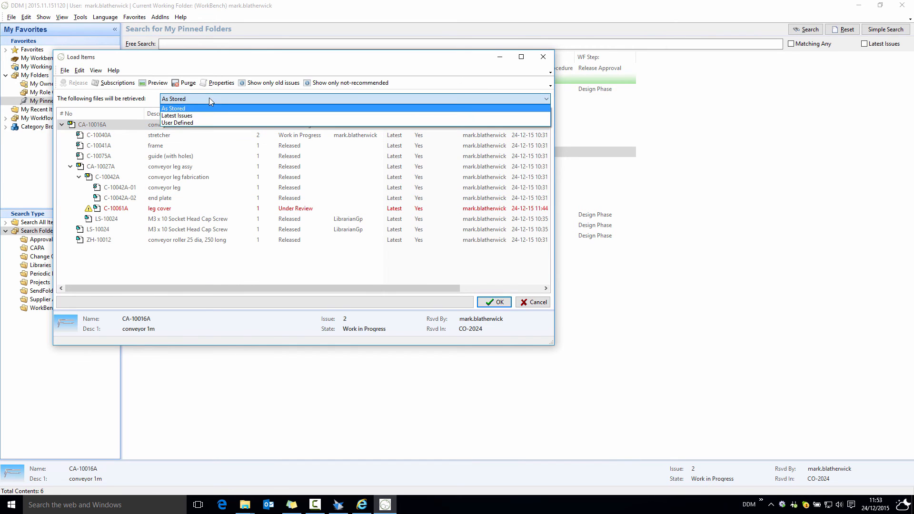
- Retrieve all files at Latest Issues and load the assembly into Solid Edge ST8
click(176, 115)
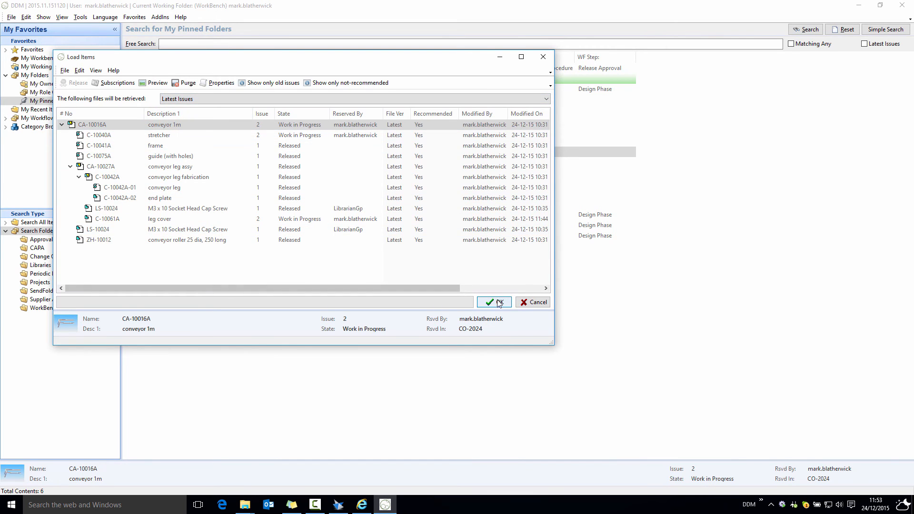
click(492, 302)
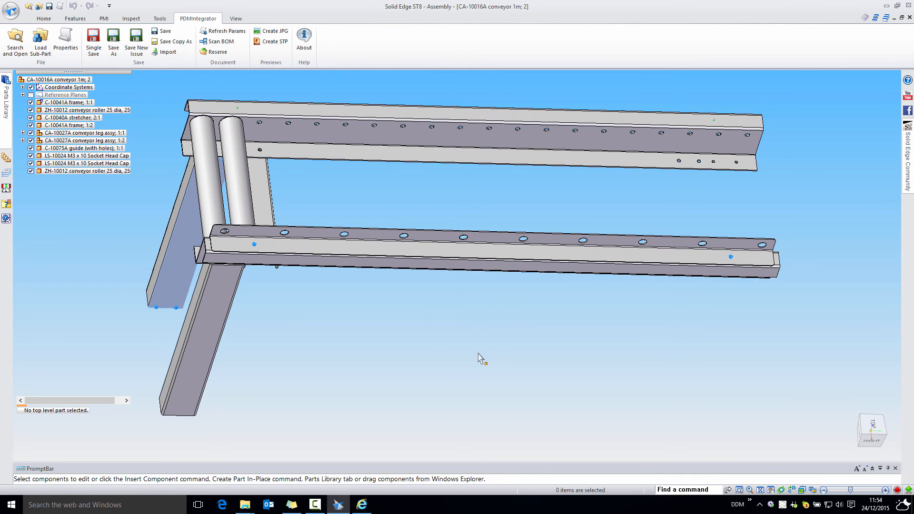
mouse_move(480, 358)
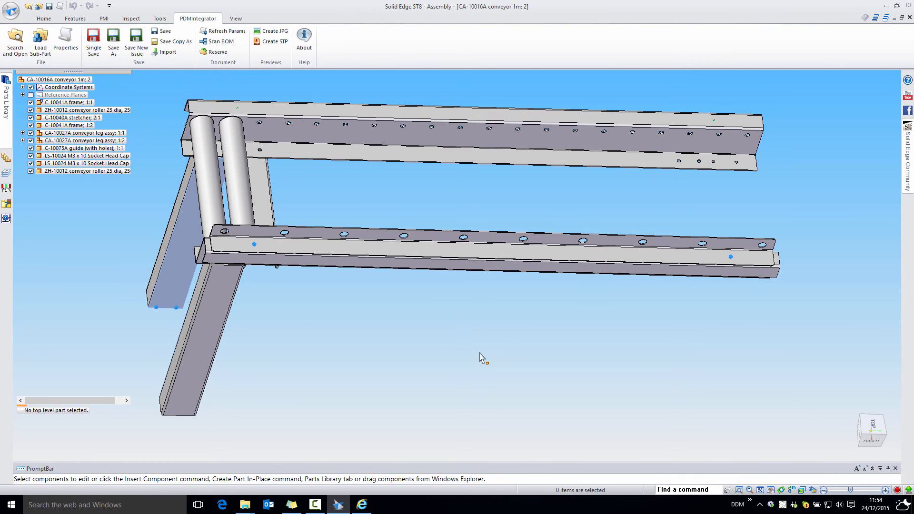